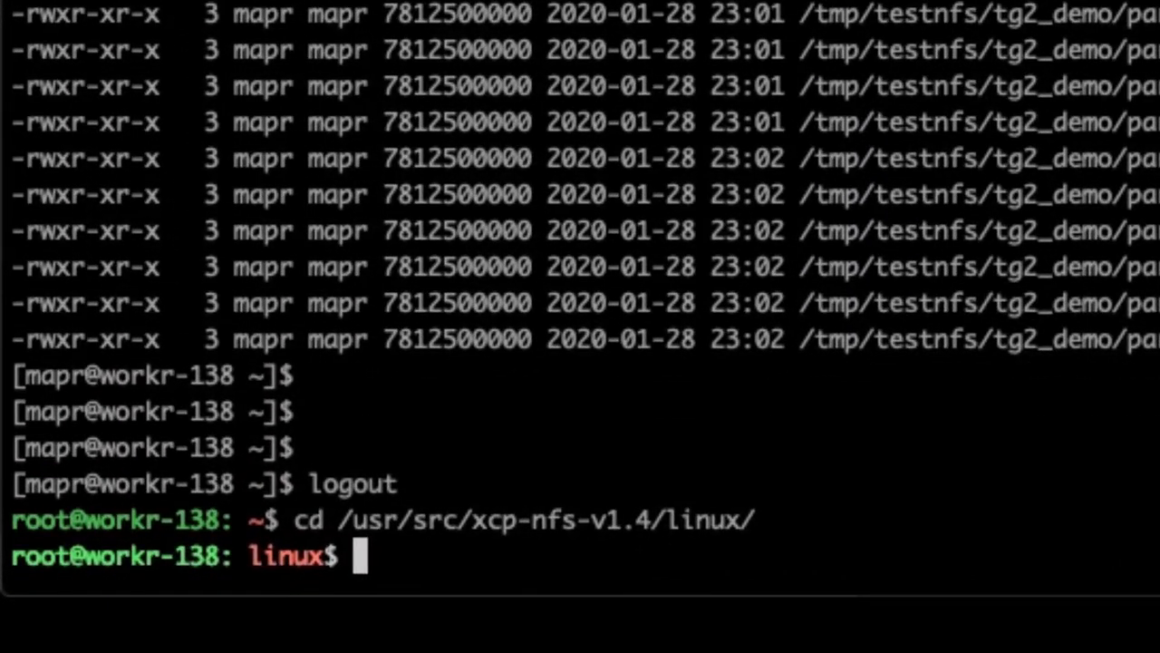
Step: Show the NFS exports and free space of MapR servers 10.63.150.96 and 10.63.150.97 with xcp show
{"action": "type", "text": "./xcp show 10.63.150.96"}
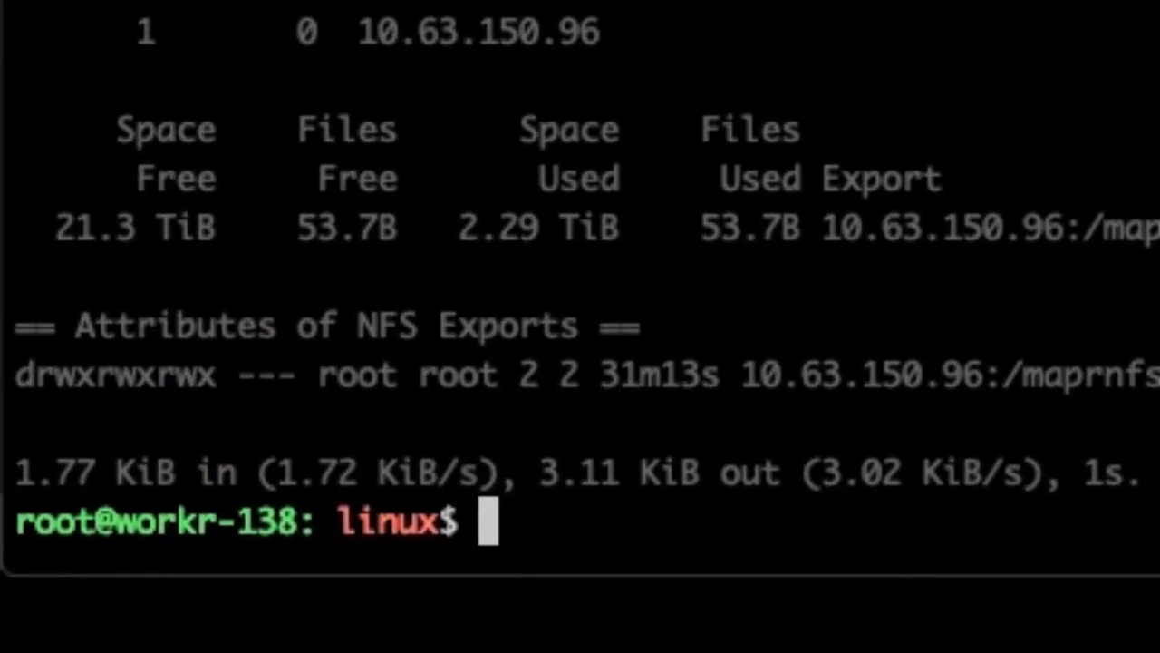
{"action": "type", "text": "./xcp show 10.63.150.96"}
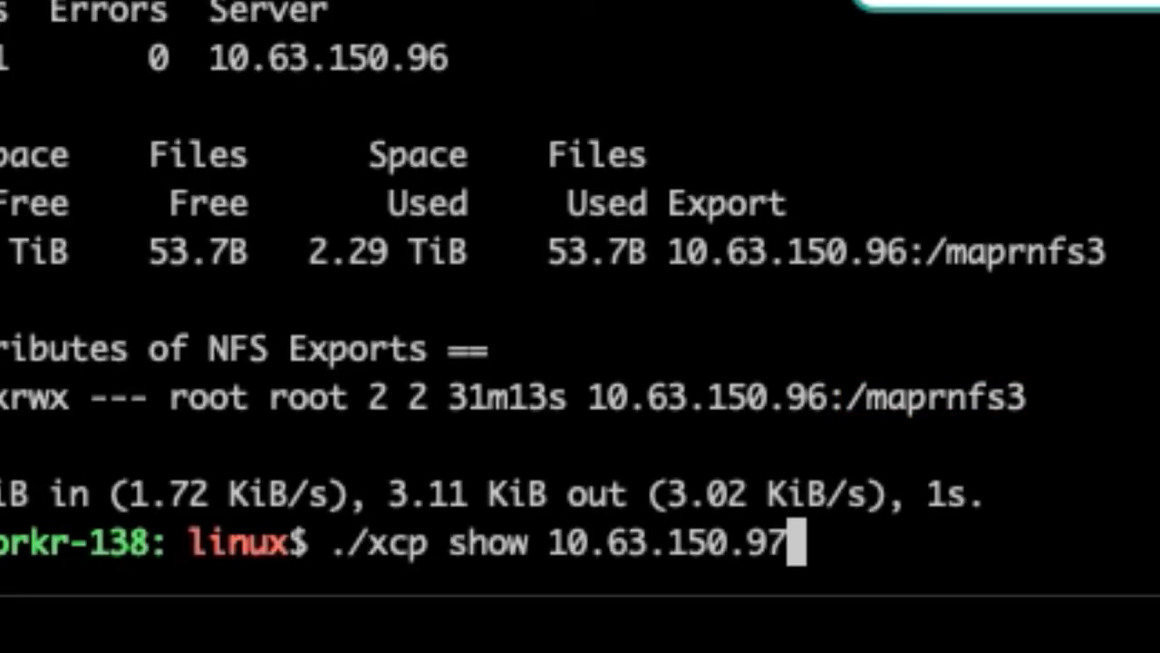
{"action": "key", "text": "Return"}
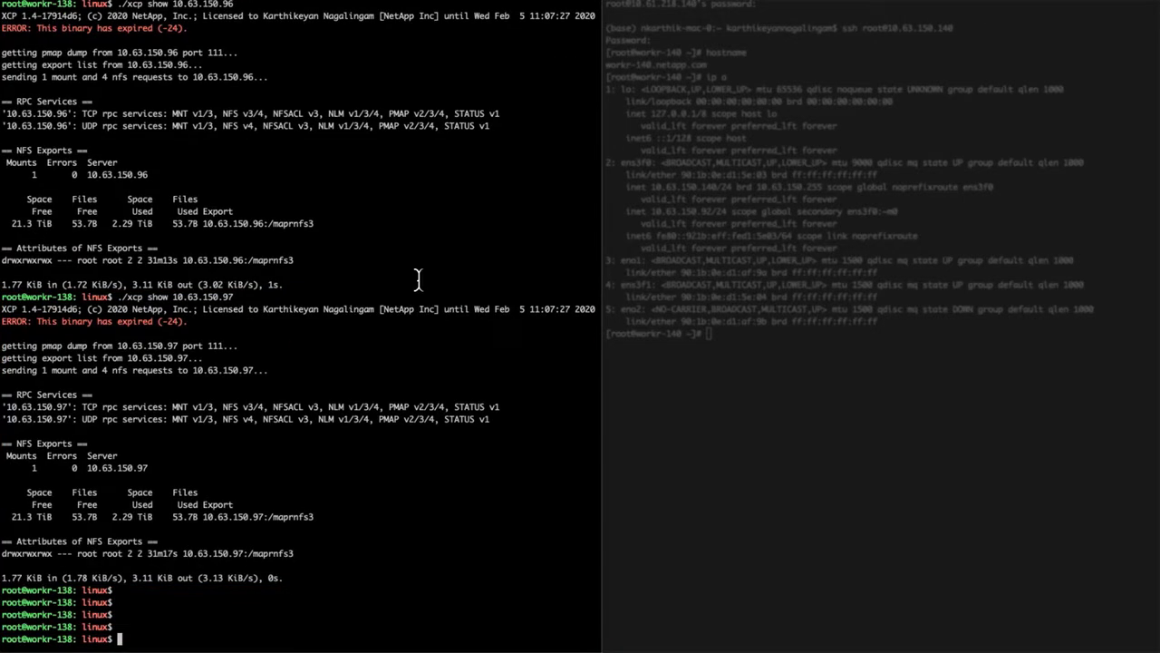
Step: Print /opt/NetApp/xFiles/xcp/xcp.ini to see the catalog volume setting
{"action": "type", "text": "cat /opt/NetApp/xFiles/xcp/xcp.ini"}
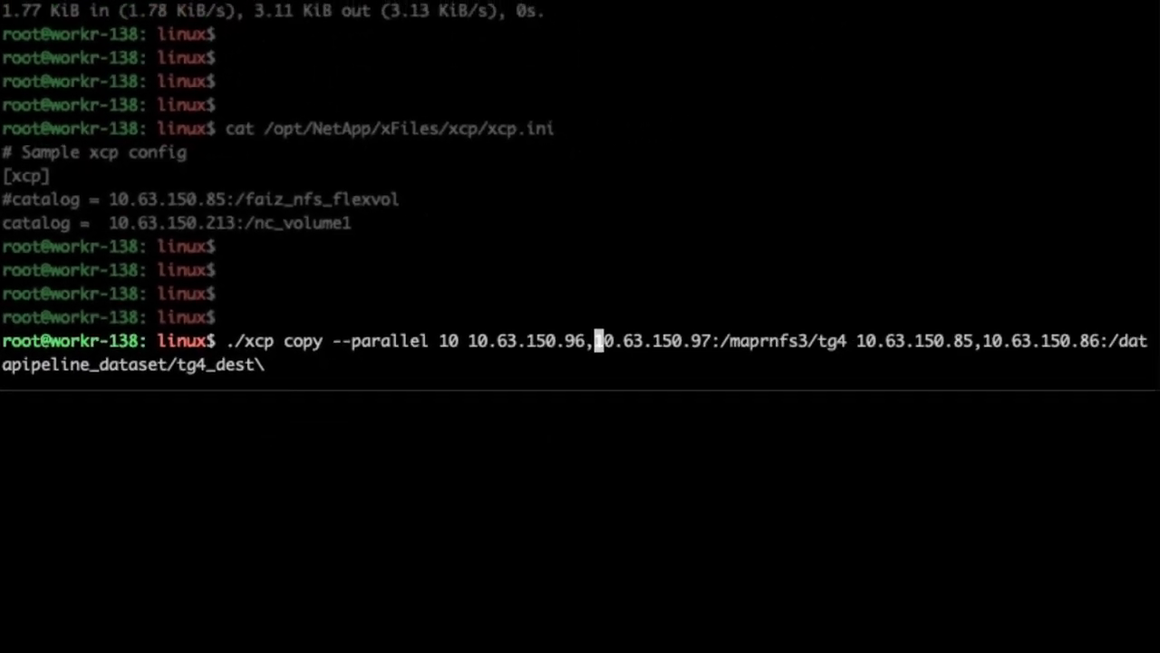
{"action": "mouse_move", "coordinate": [504, 340]}
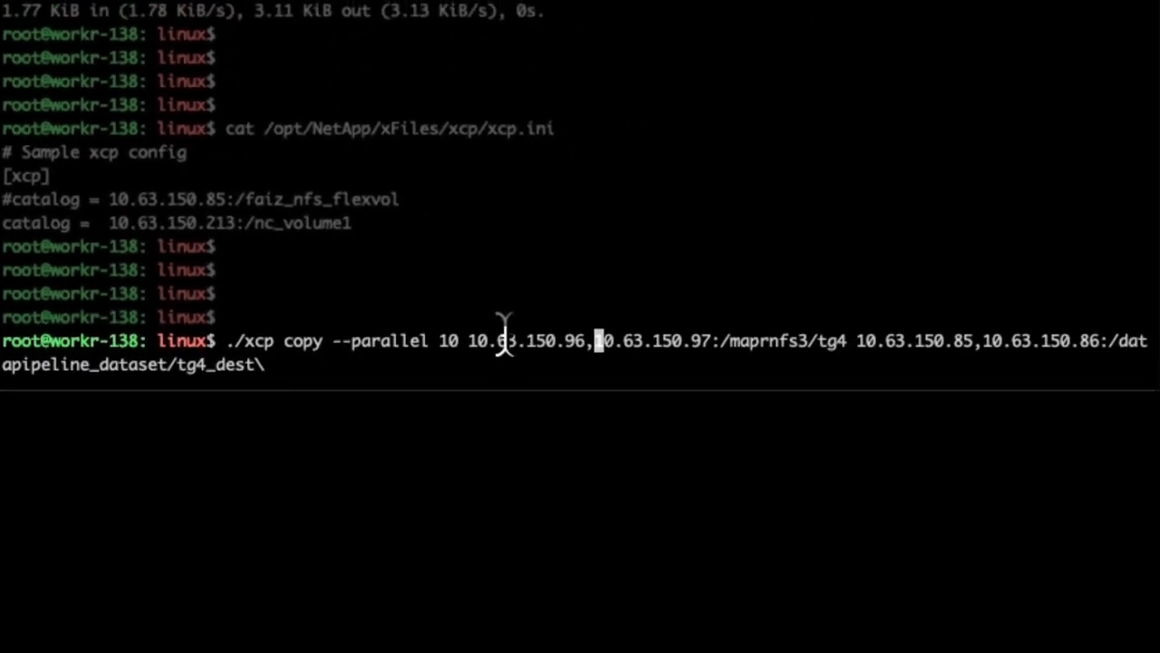
{"action": "mouse_move", "coordinate": [653, 341]}
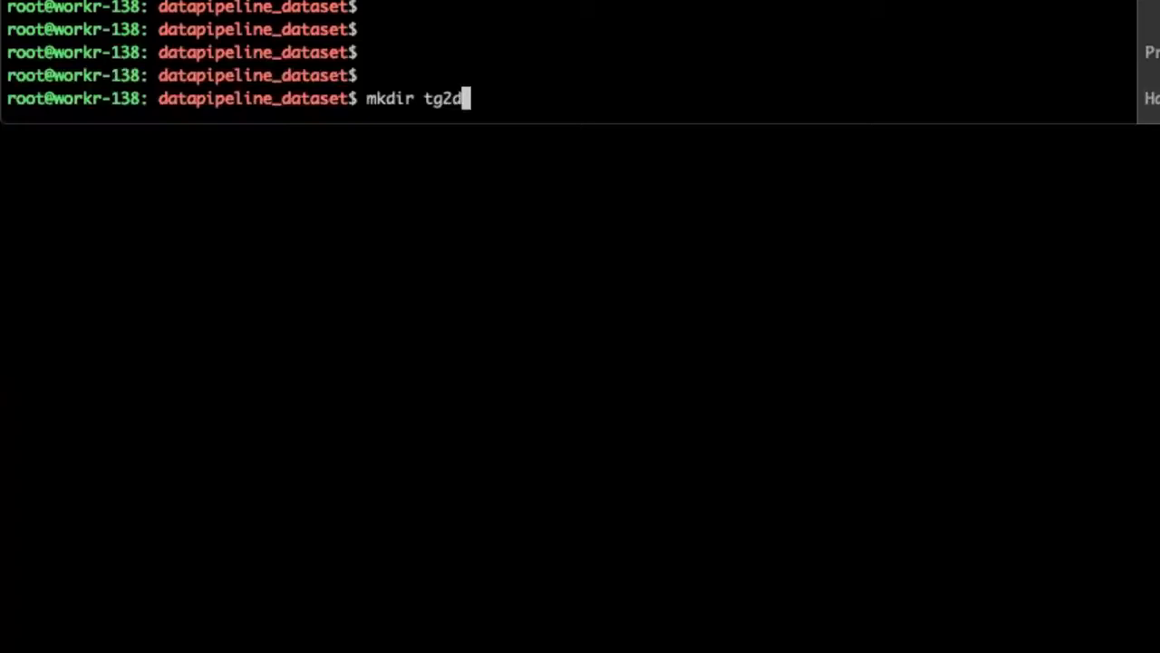
Step: Finish creating the tg2demo_dest folder and show the datapipeline_dataset volume details
{"action": "type", "text": "emo_dest"}
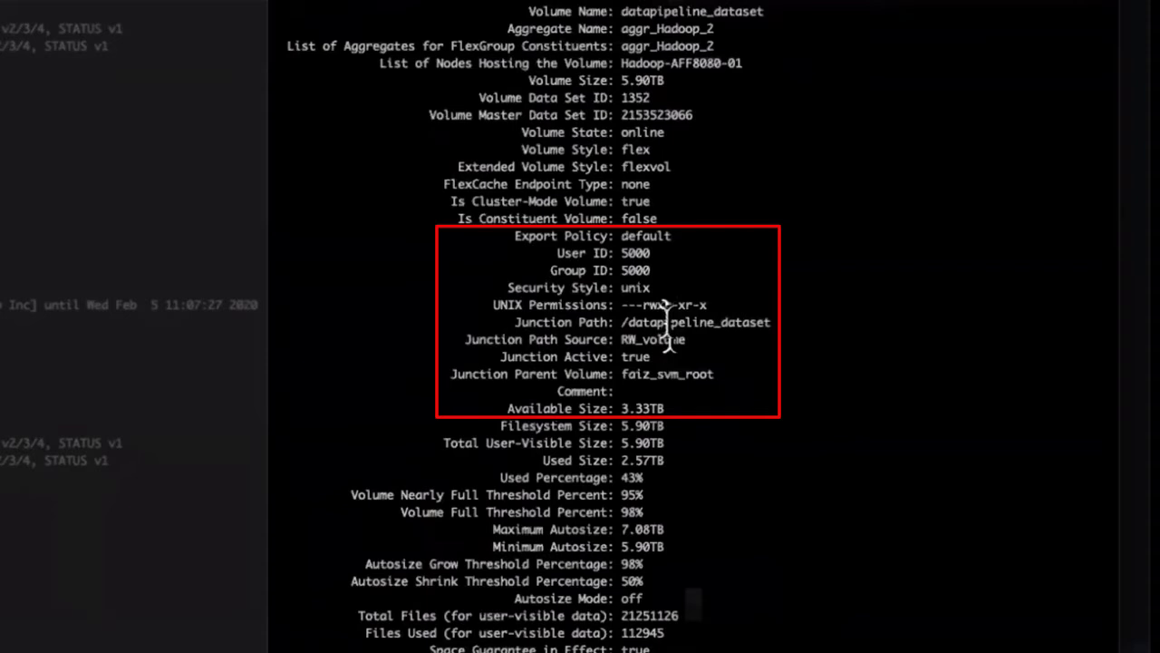
Step: List the Hadoop-AFF8080 cluster network interfaces, showing LIFs 10.63.150.85 and 10.63.150.86 up
{"action": "double_click", "coordinate": [696, 323]}
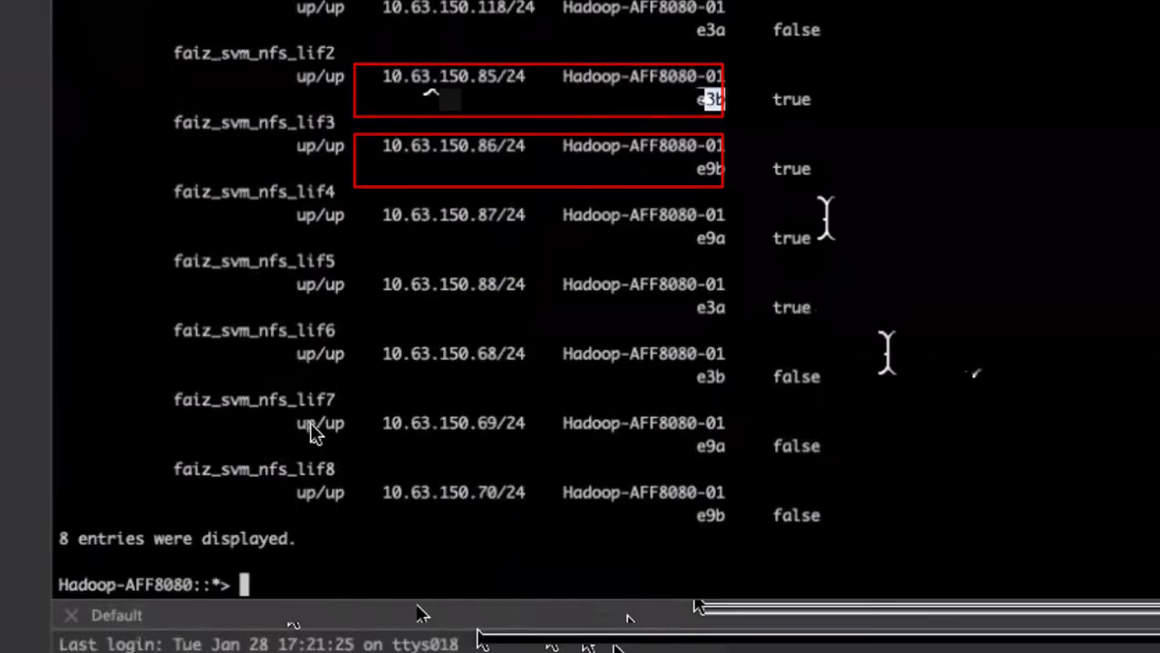
Step: Start periodic rx_bytes statistics every 2 seconds for port e3b on node Hadoop-AFF8080-01
{"action": "type", "text": "statistics show-periodic -interval 2 -iterations 0 -summary true -object nic_common -counter rx_bytes,tx_bytes -node Hadoop-AFF8080-01 -instance e3b"}
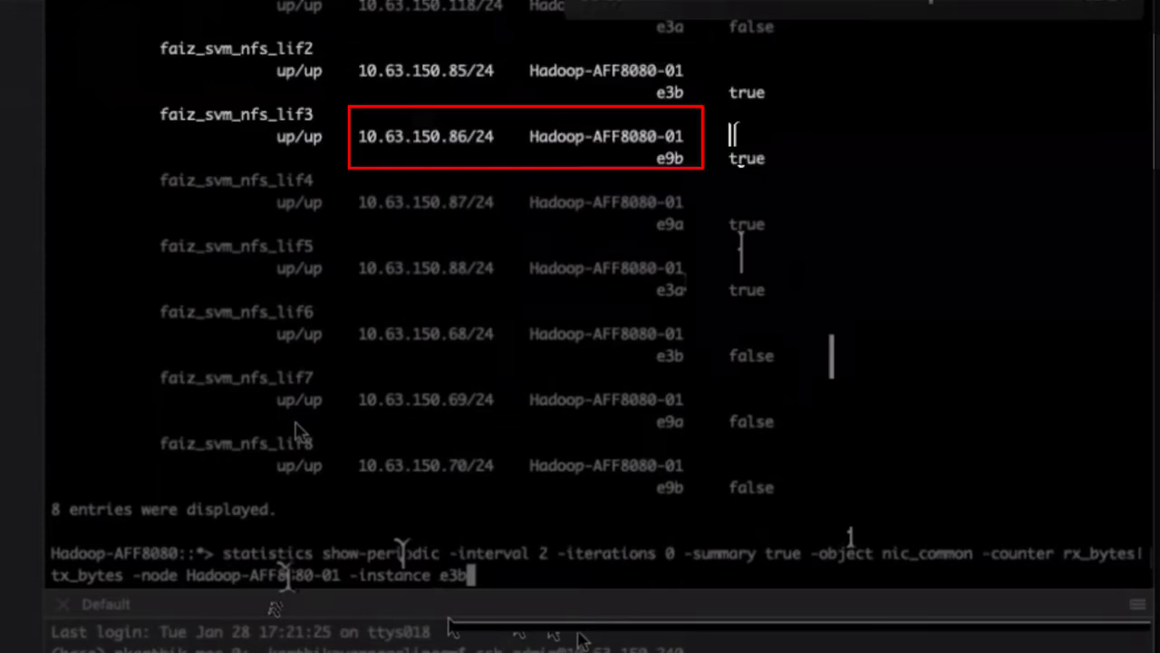
{"action": "double_click", "coordinate": [262, 573]}
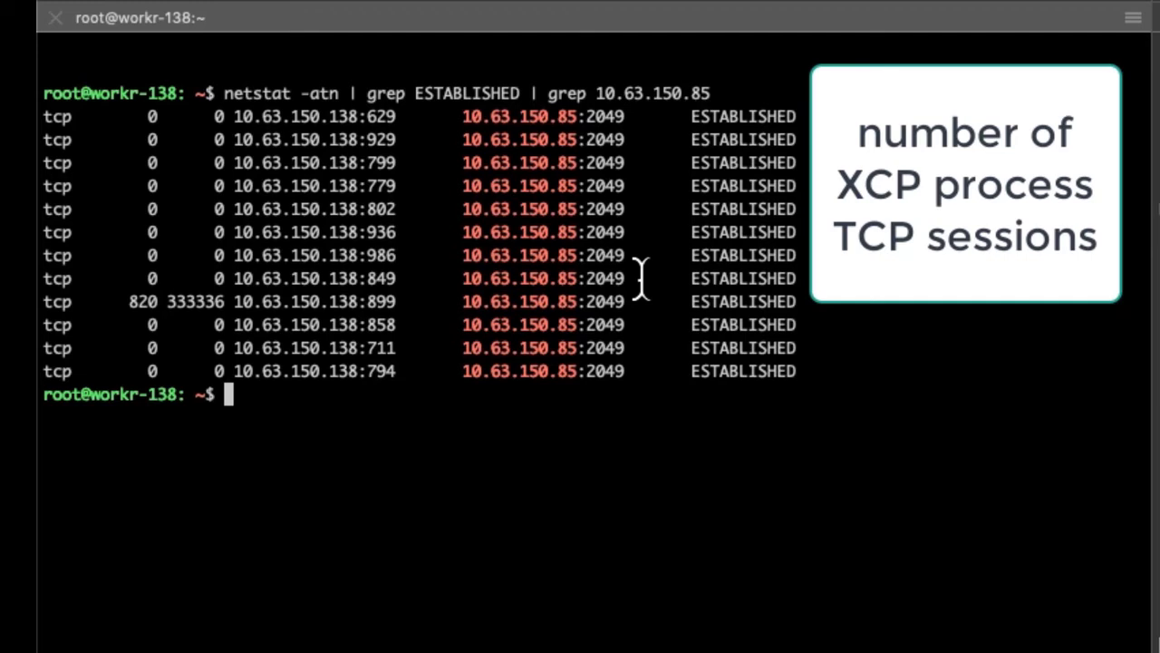
Step: List the established XCP TCP sessions to 10.63.150.85 with netstat, and repeat the listing
{"action": "type", "text": "netstat -atn | grep ESTABLISHED | grep 10.63.150.85"}
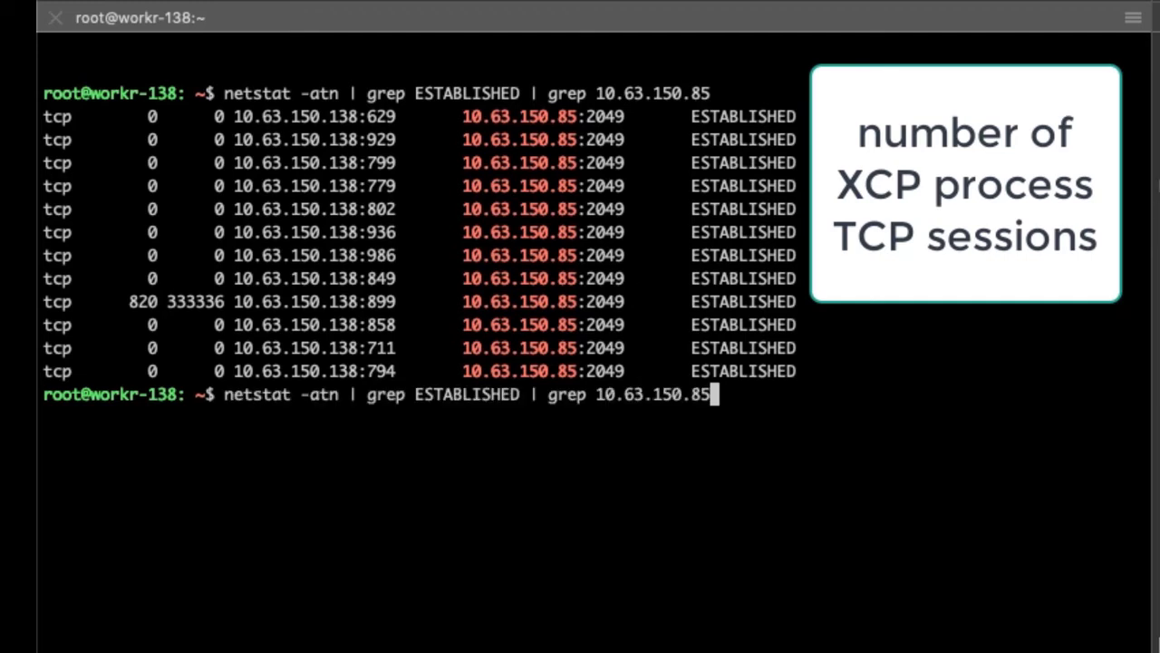
{"action": "key", "text": "BackSpace"}
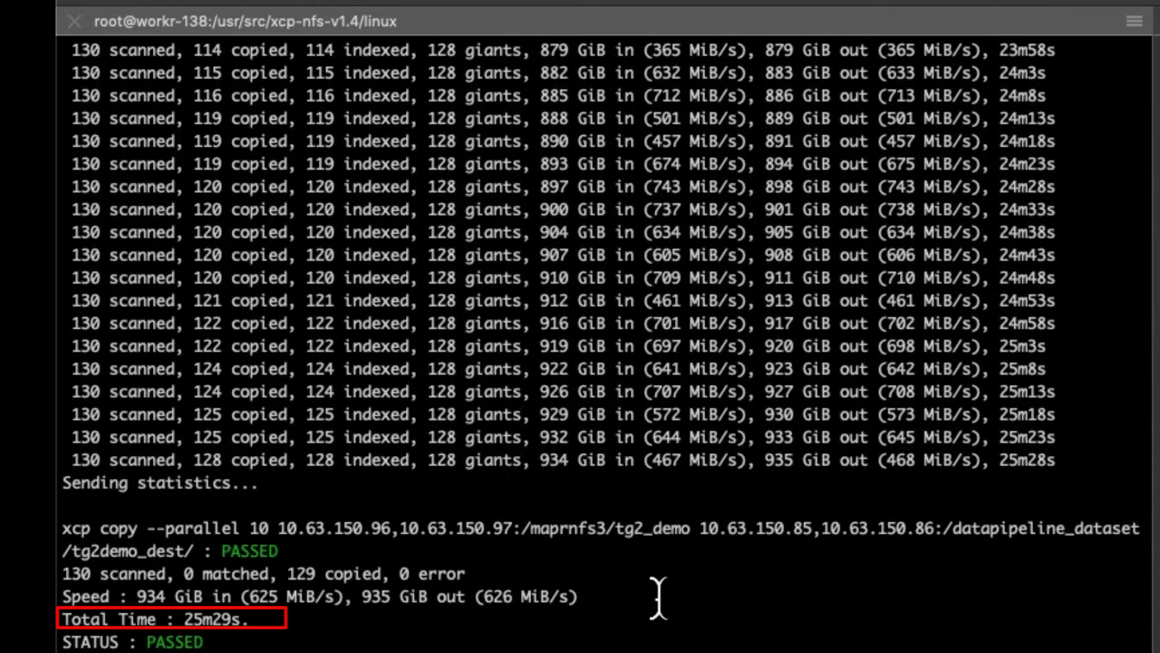
{"action": "mouse_move", "coordinate": [859, 533]}
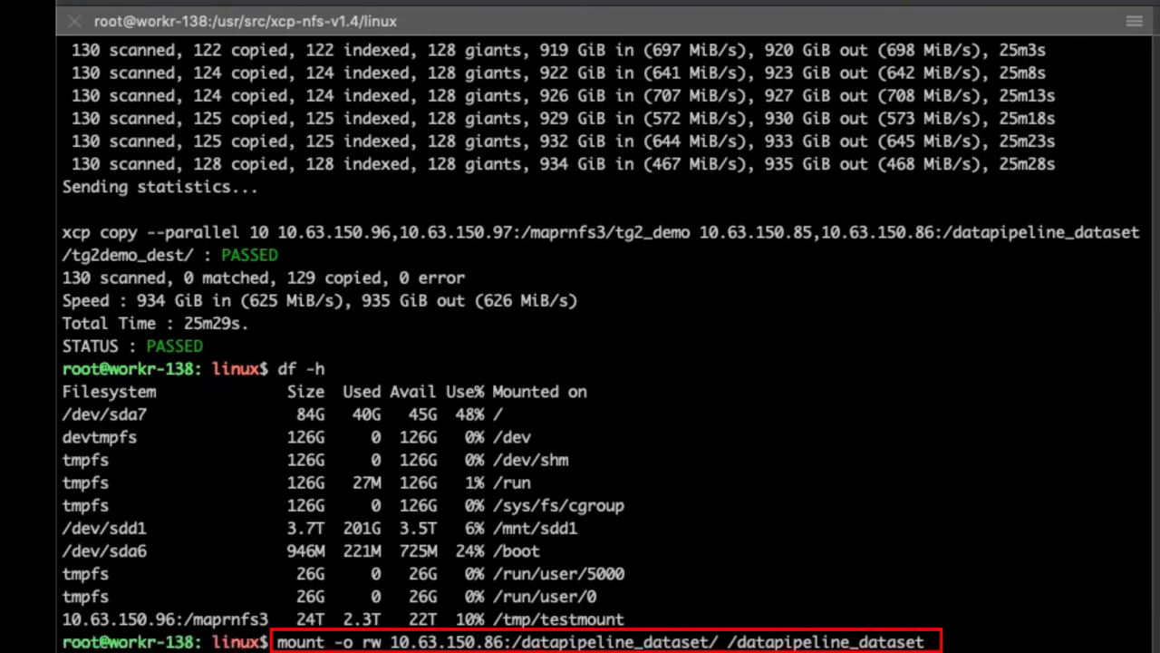
Step: Change into the mounted /datapipeline_dataset and then into its tg2demo_dest folder
{"action": "type", "text": "cd /datapipeline_dataset"}
{"action": "type", "text": "ls -ltrh"}
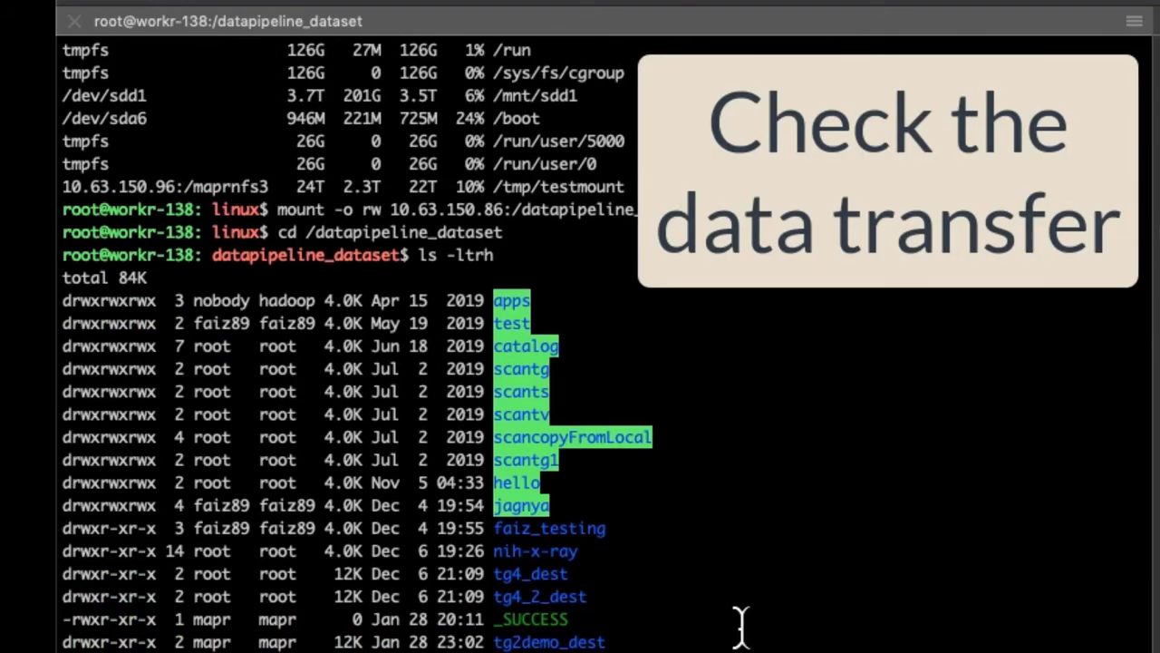
{"action": "type", "text": "cd tg2demo_dest"}
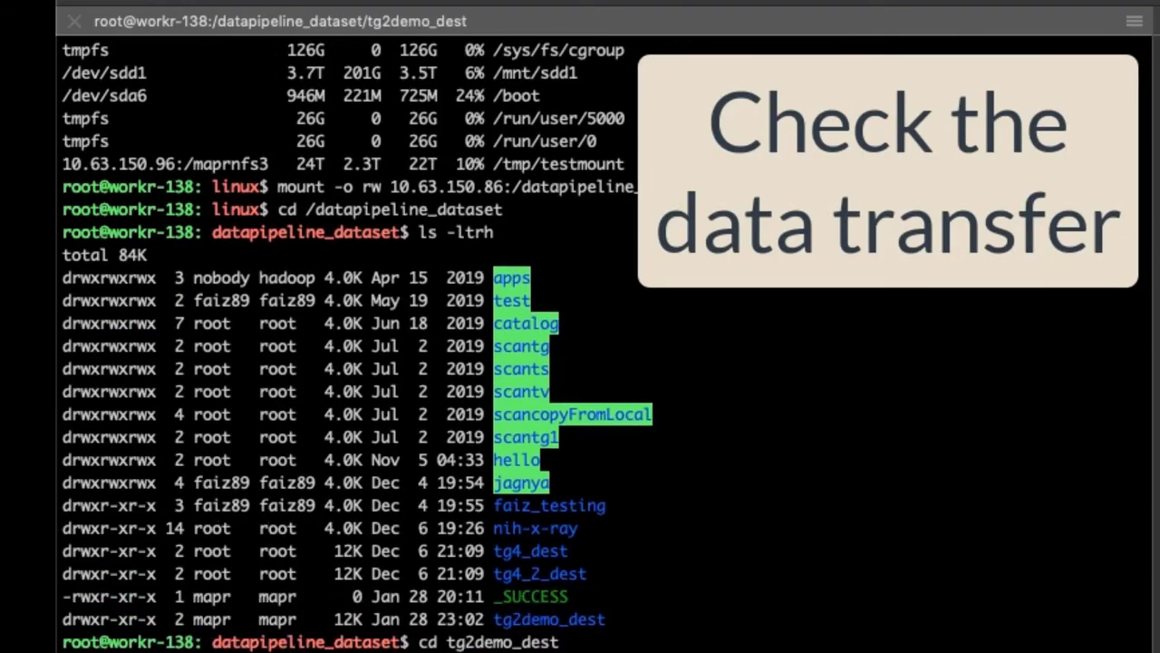